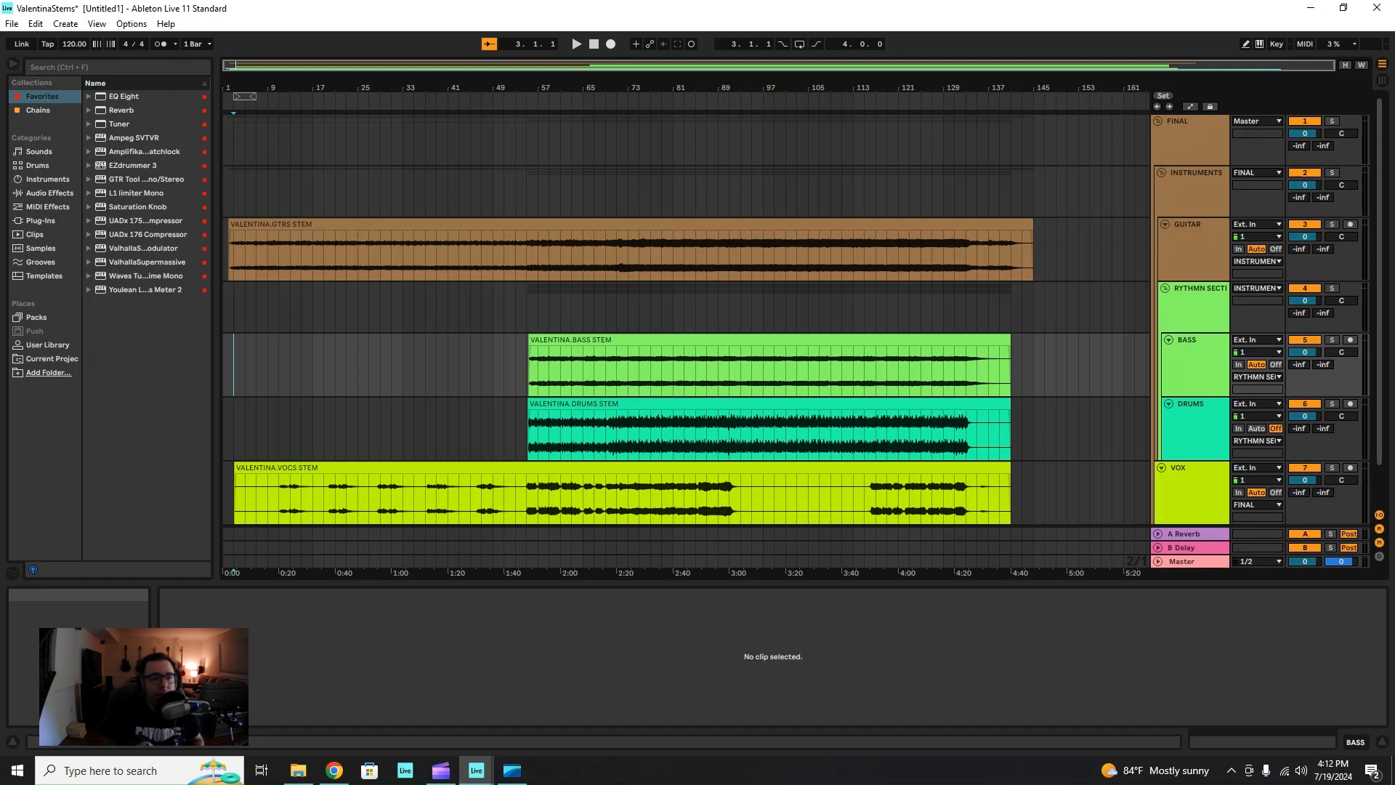
mouse_move(233, 108)
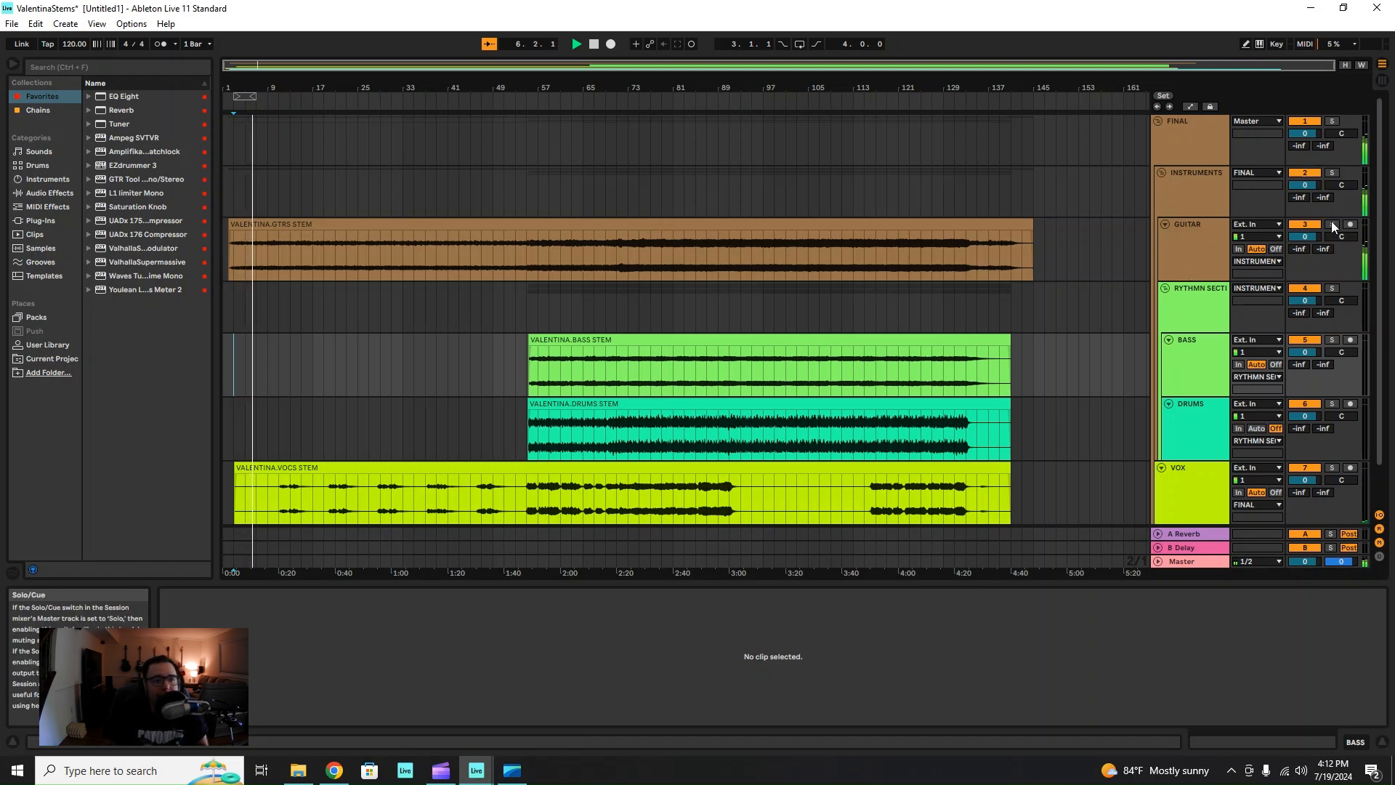
Step: Solo the GUITAR track so only the guitar stem plays past bar 33
click(1332, 225)
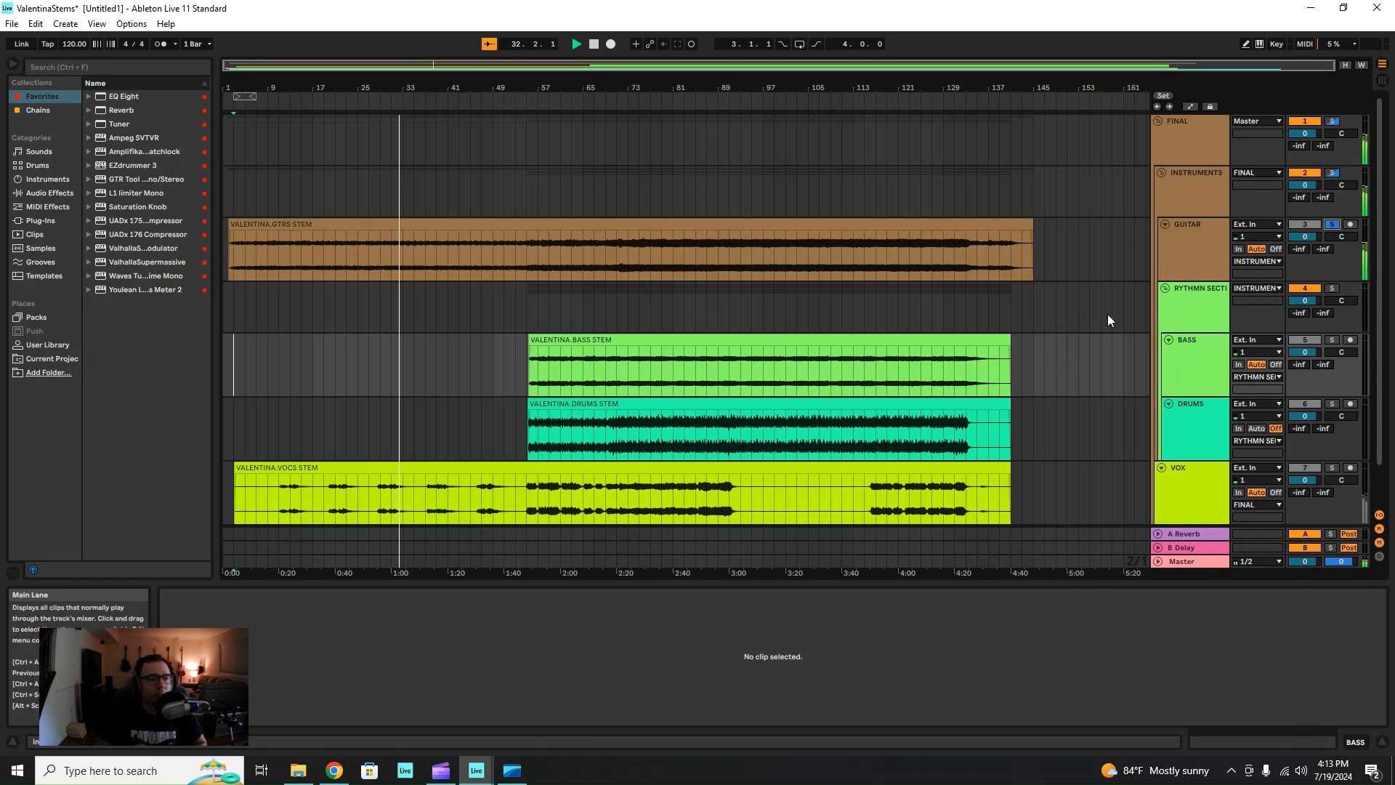
click(1332, 224)
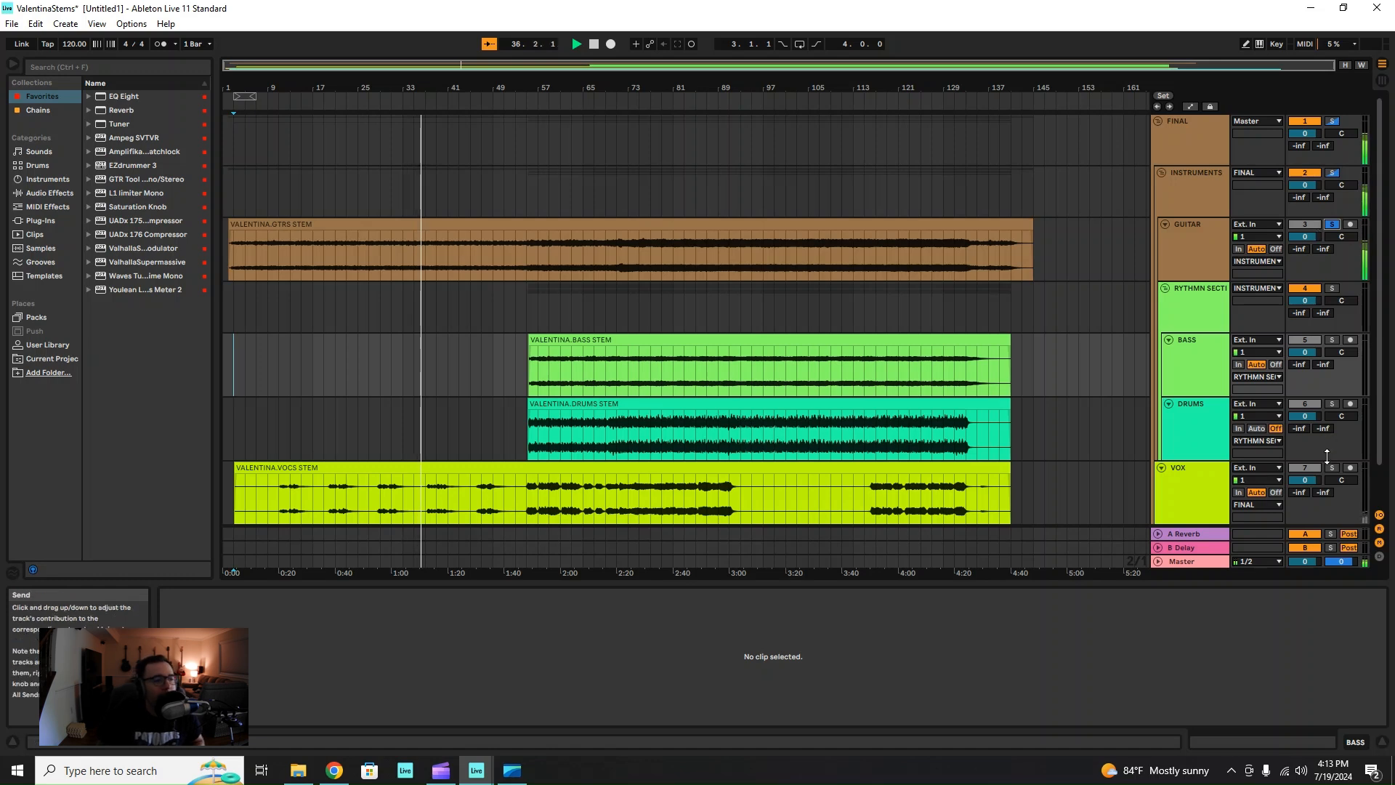
Step: Solo the VOX track instead of GUITAR and show the VALENTINA VOCS STEM clip
click(1331, 468)
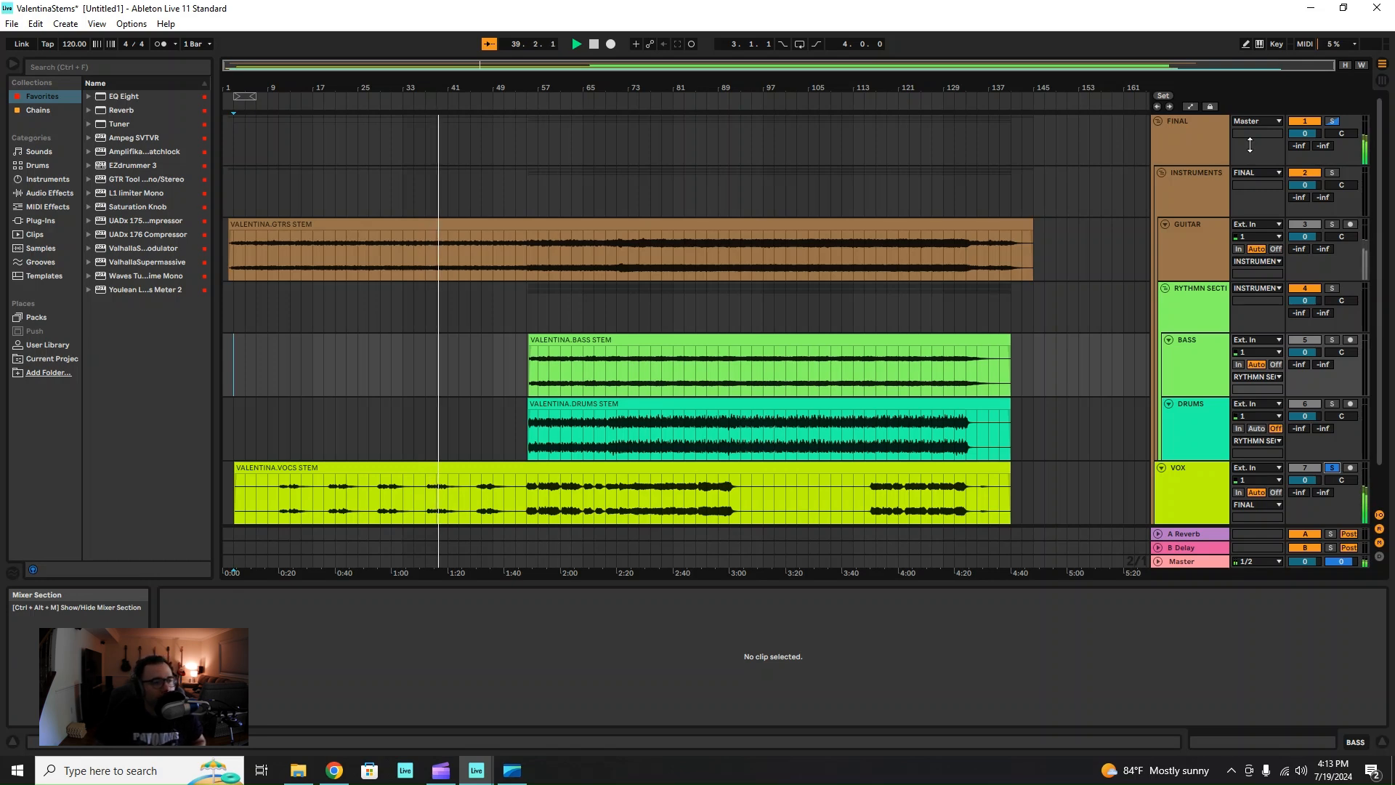
mouse_move(1338, 229)
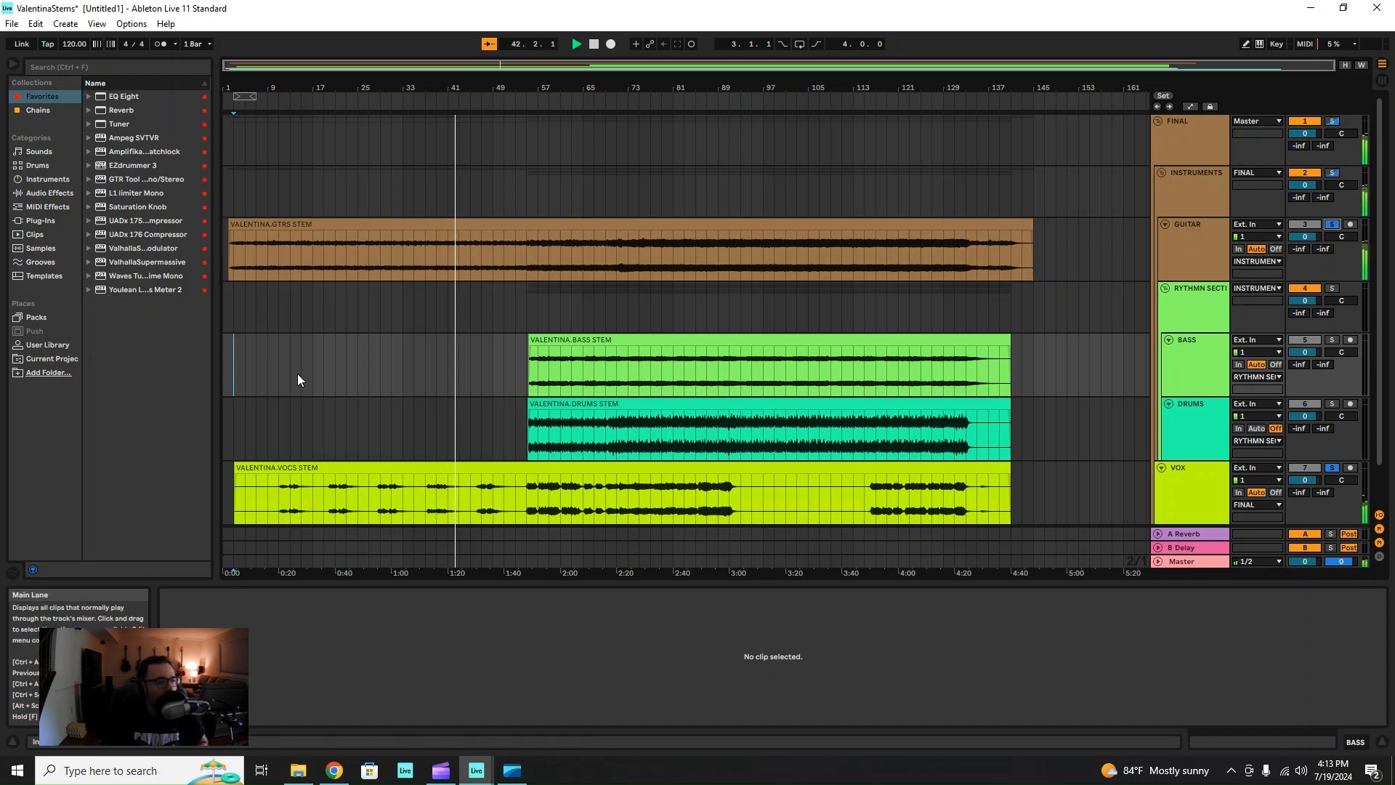
click(977, 492)
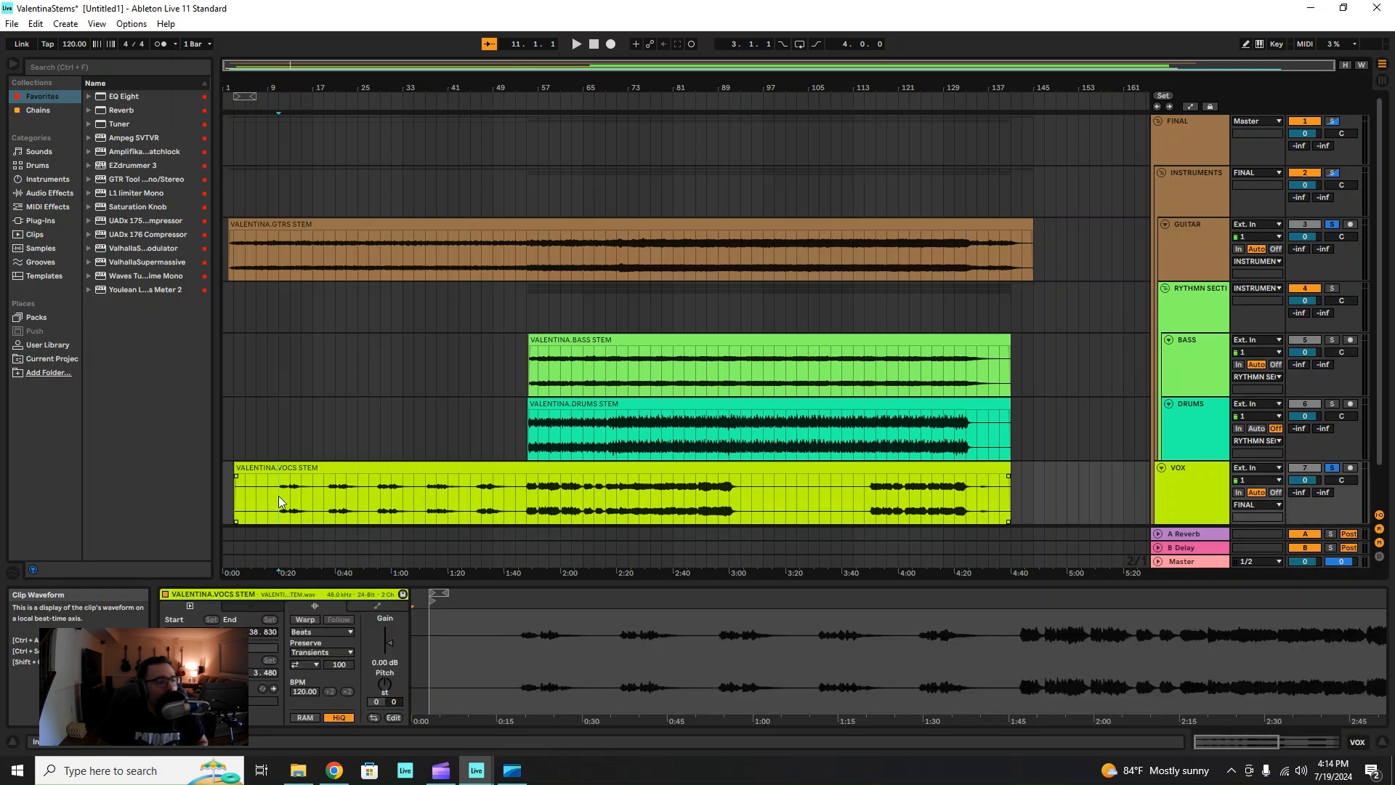
Step: Solo the VOX track so the VALENTINA VOCS STEM plays alone past bar 41
click(1332, 468)
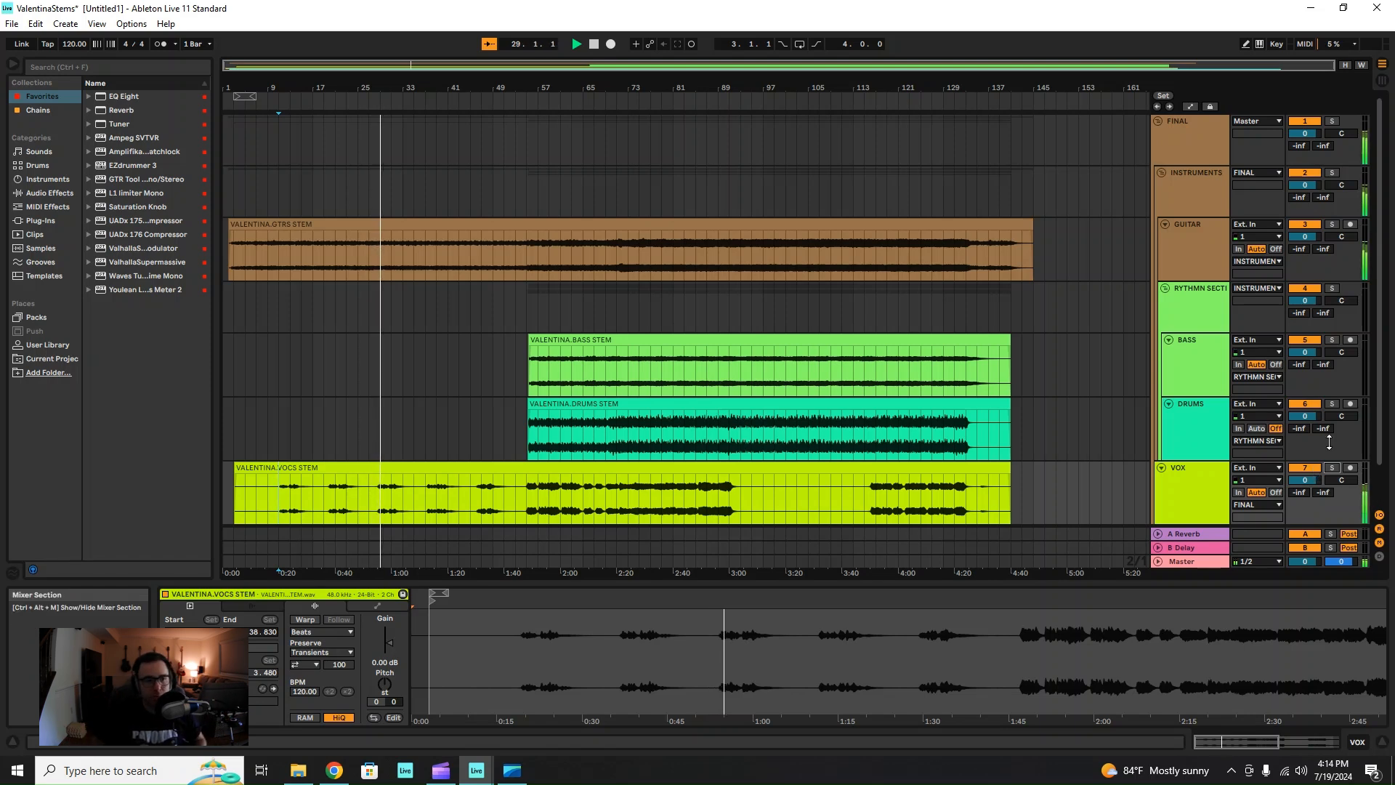
click(1332, 468)
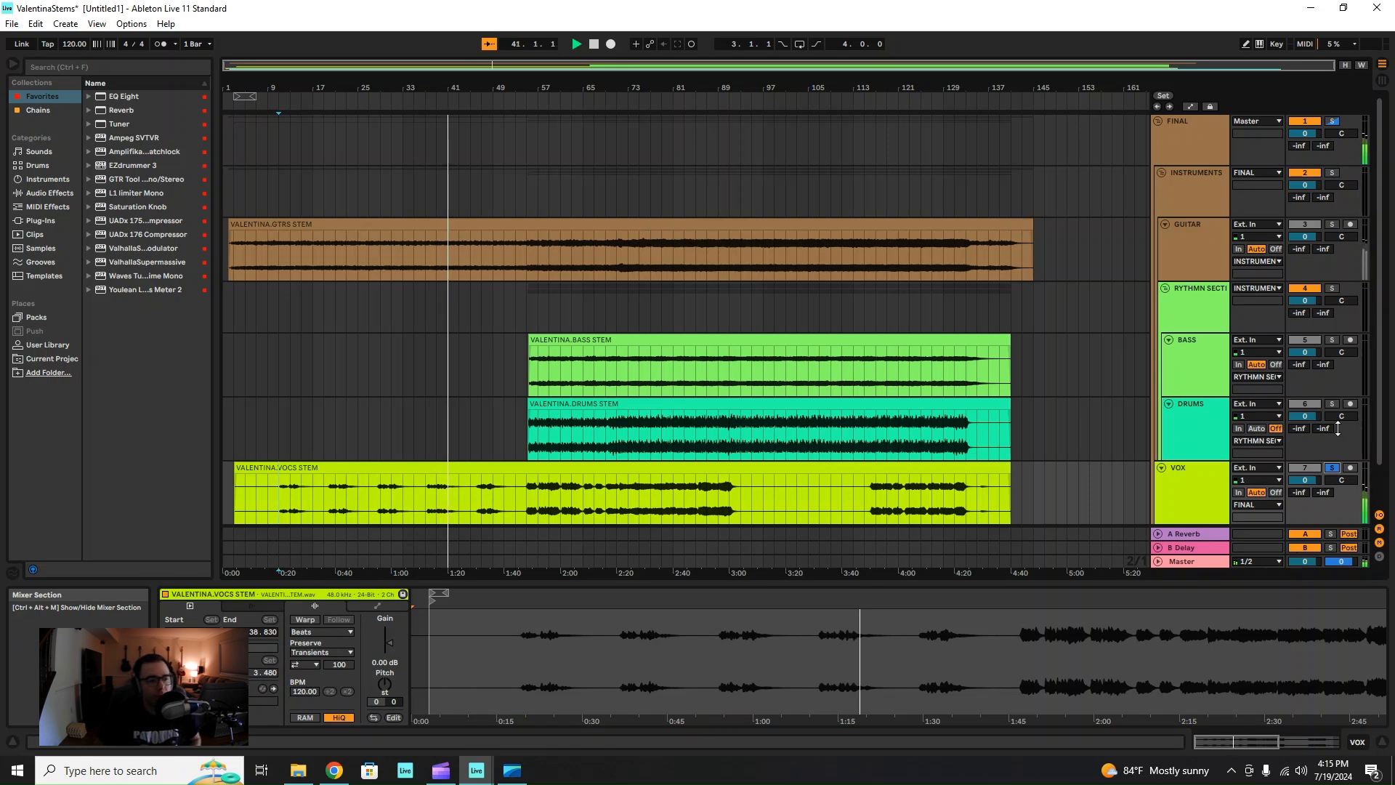
Step: Unsolo the VOX track so all four stems play together past bar 73
click(1332, 468)
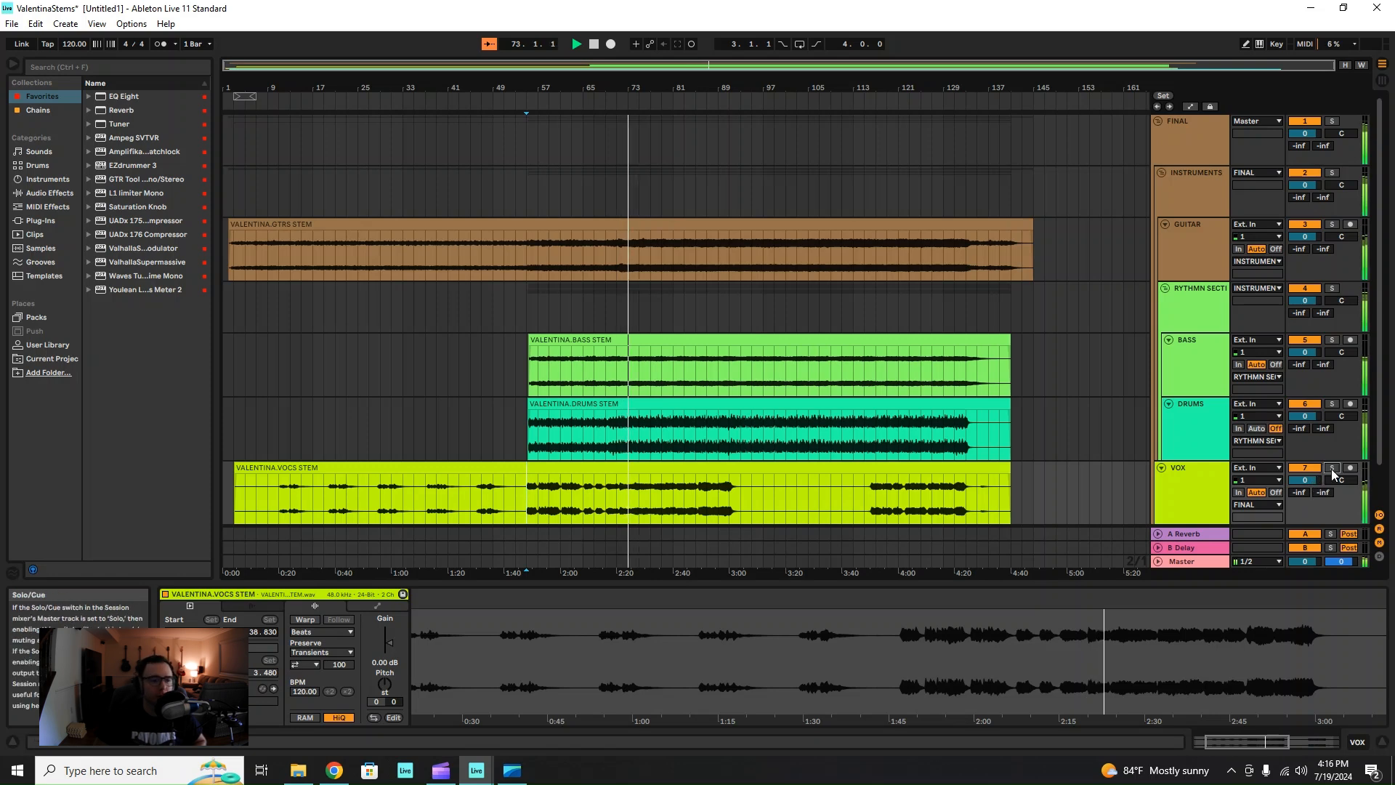
Step: Solo the FINAL group track while playback runs past bar 81
click(1332, 468)
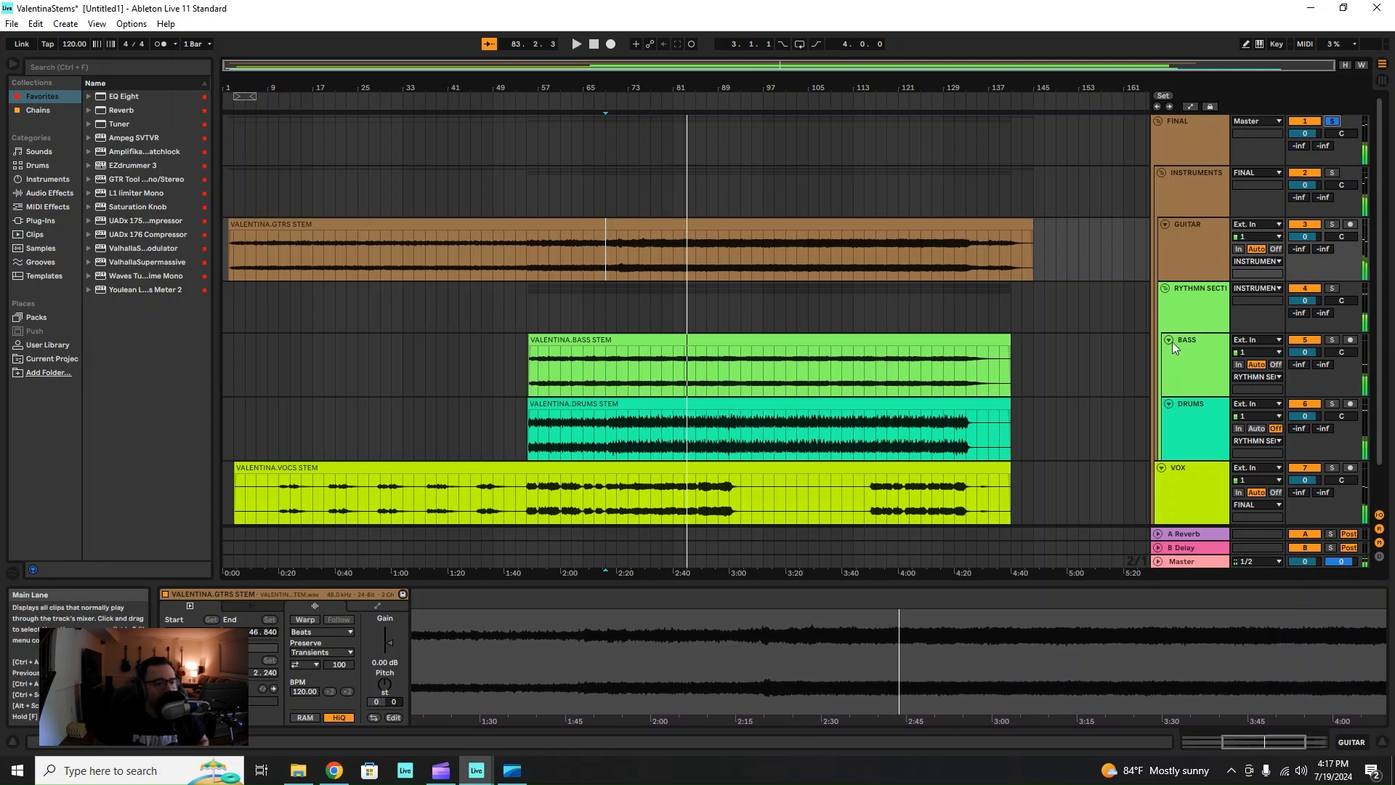
Step: Restart playback from around bar 73 with the FINAL group still soloed
click(1331, 288)
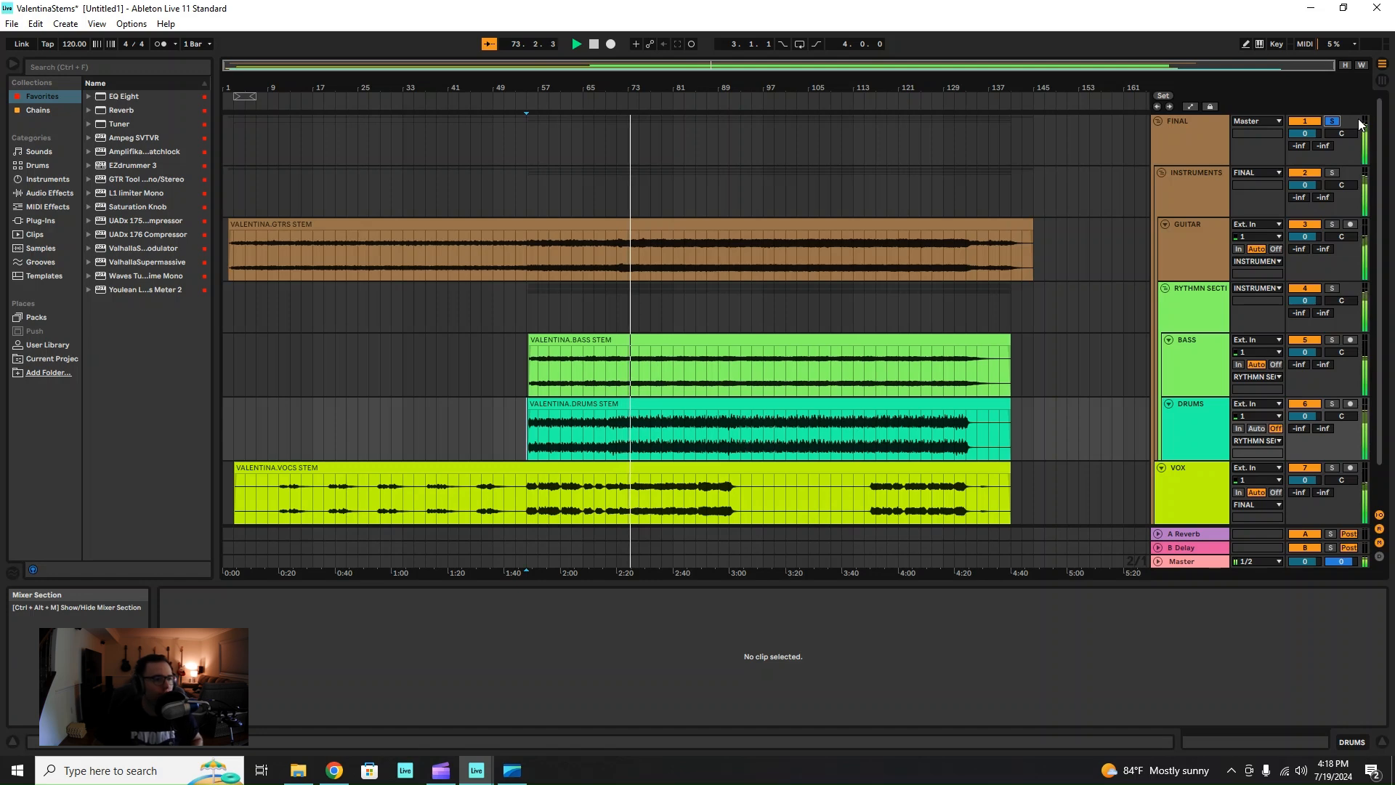
mouse_move(992, 399)
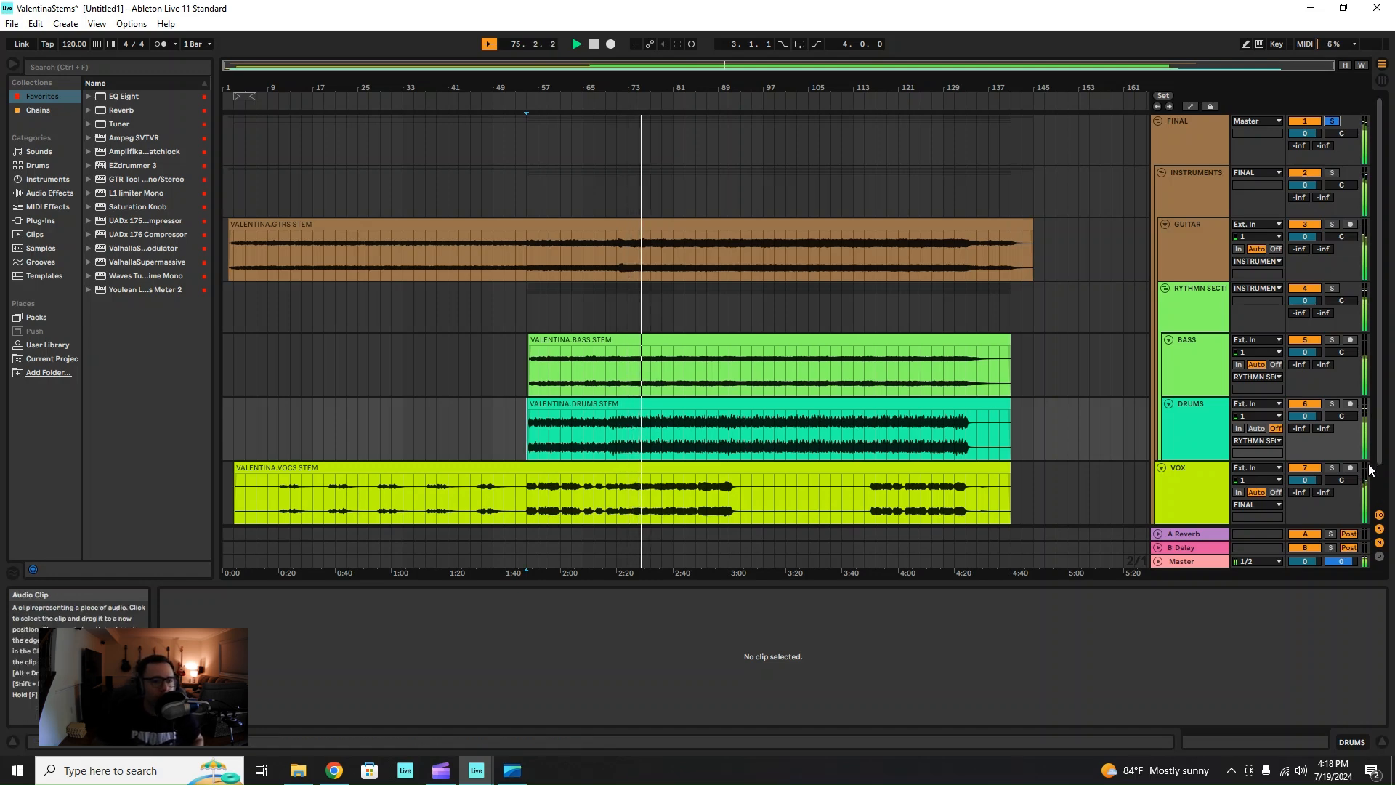
Step: Solo the VOX track so only the VALENTINA VOCS STEM is heard past bar 81
click(1332, 467)
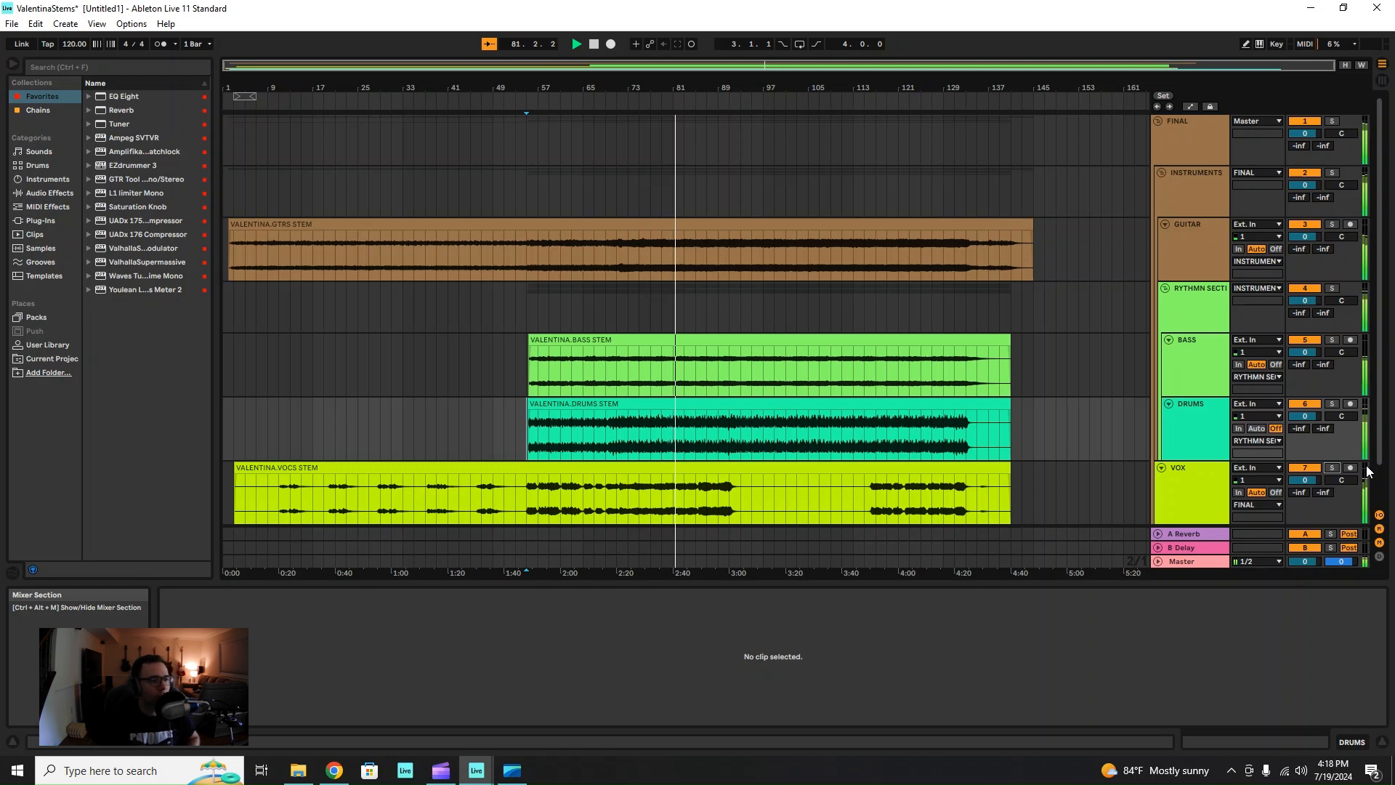
mouse_move(1257, 504)
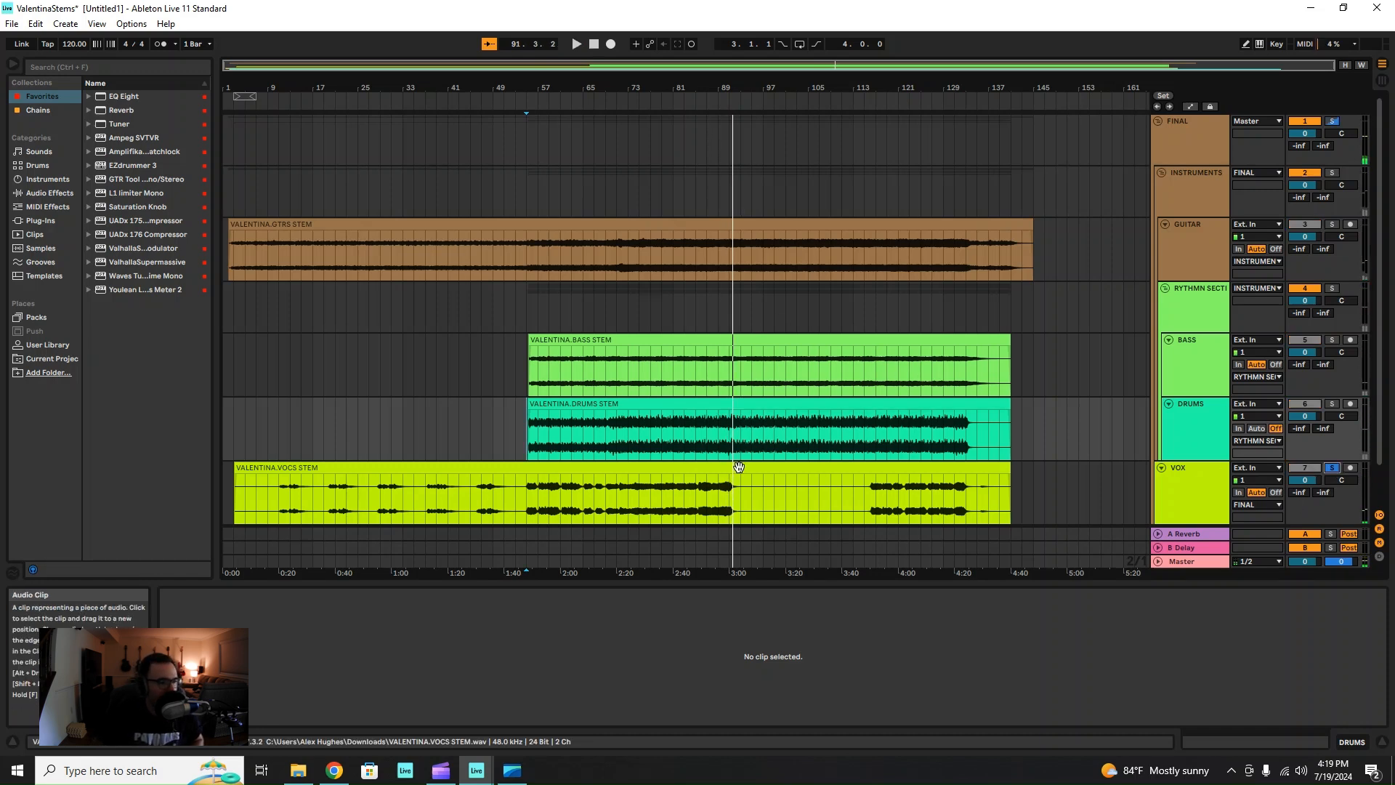
click(695, 508)
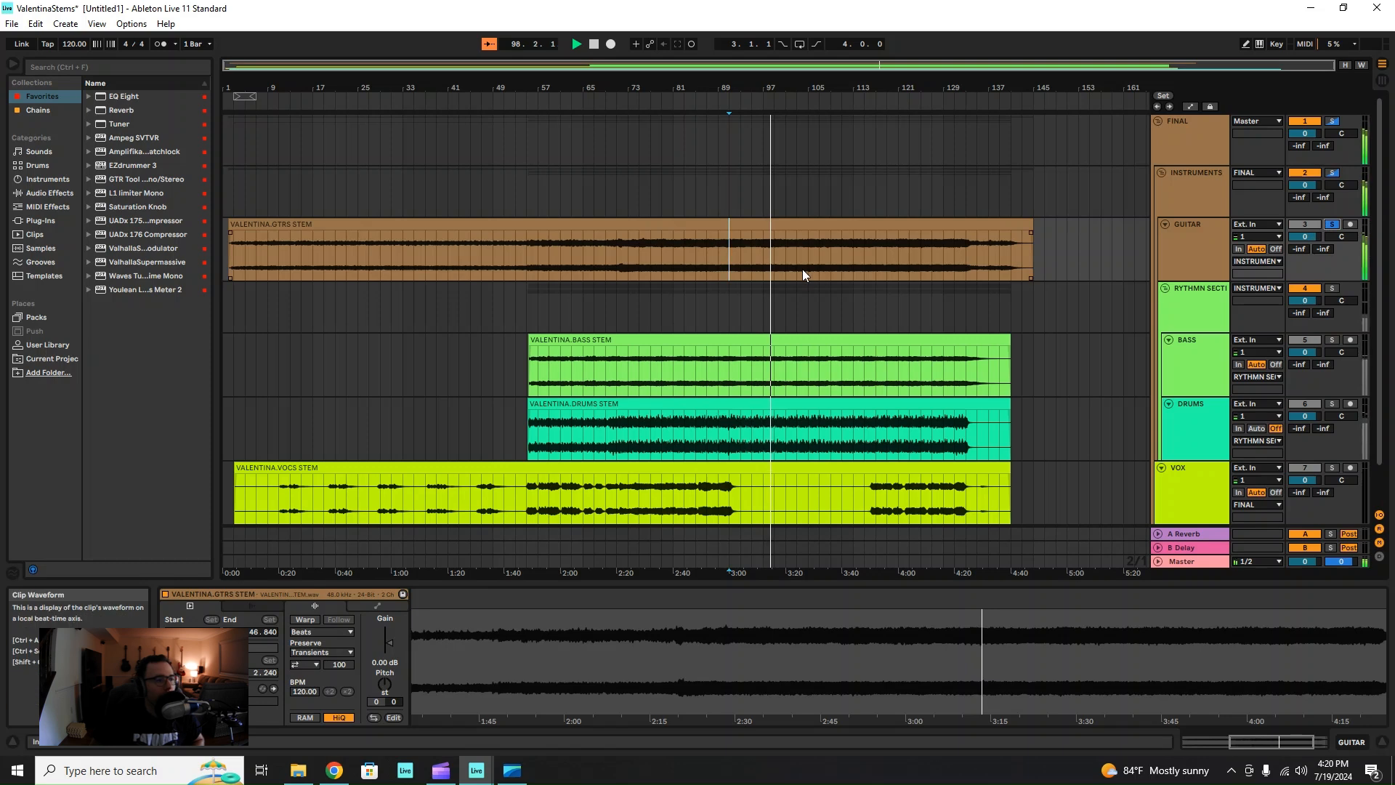
mouse_move(824, 269)
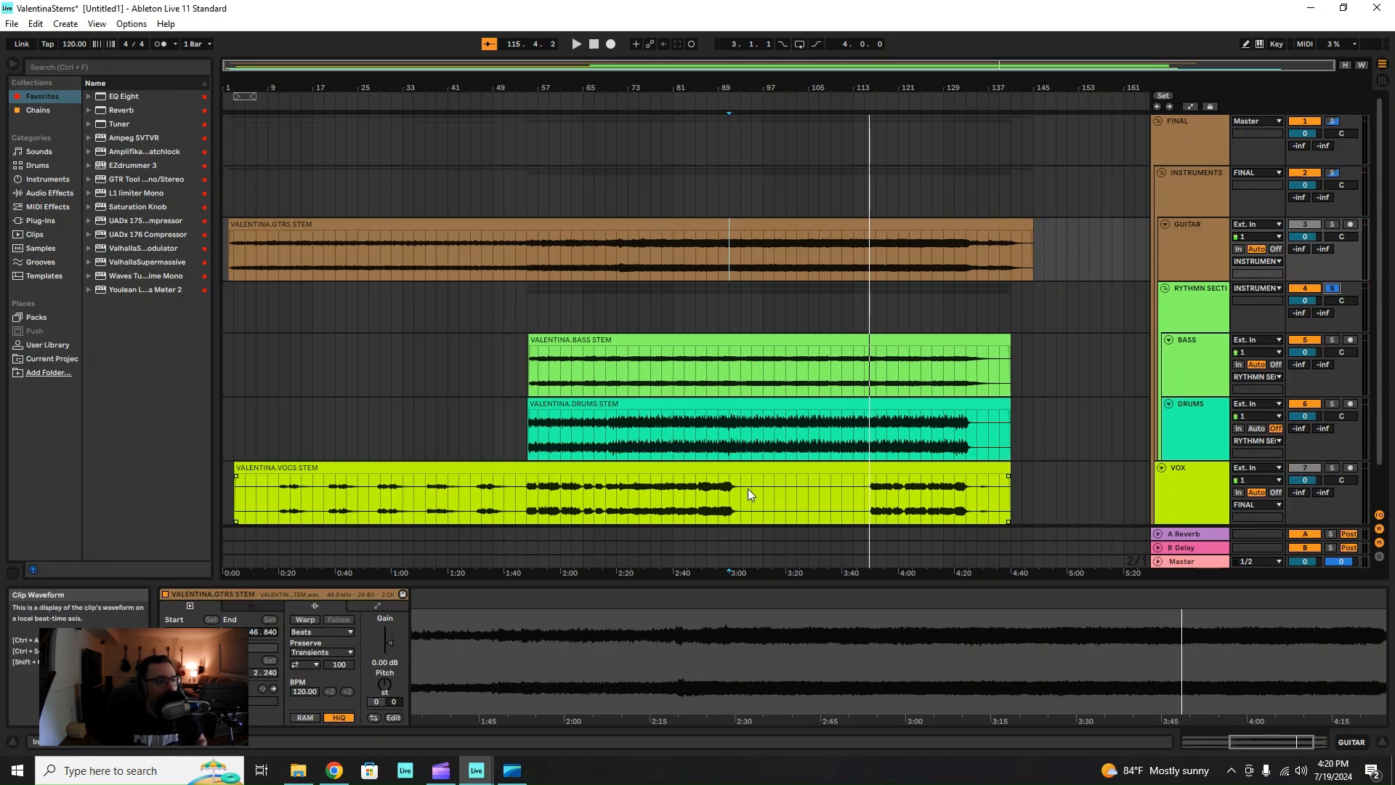
Step: Show the VALENTINA VOCS STEM clip's waveform in Clip View near bar 110
click(750, 501)
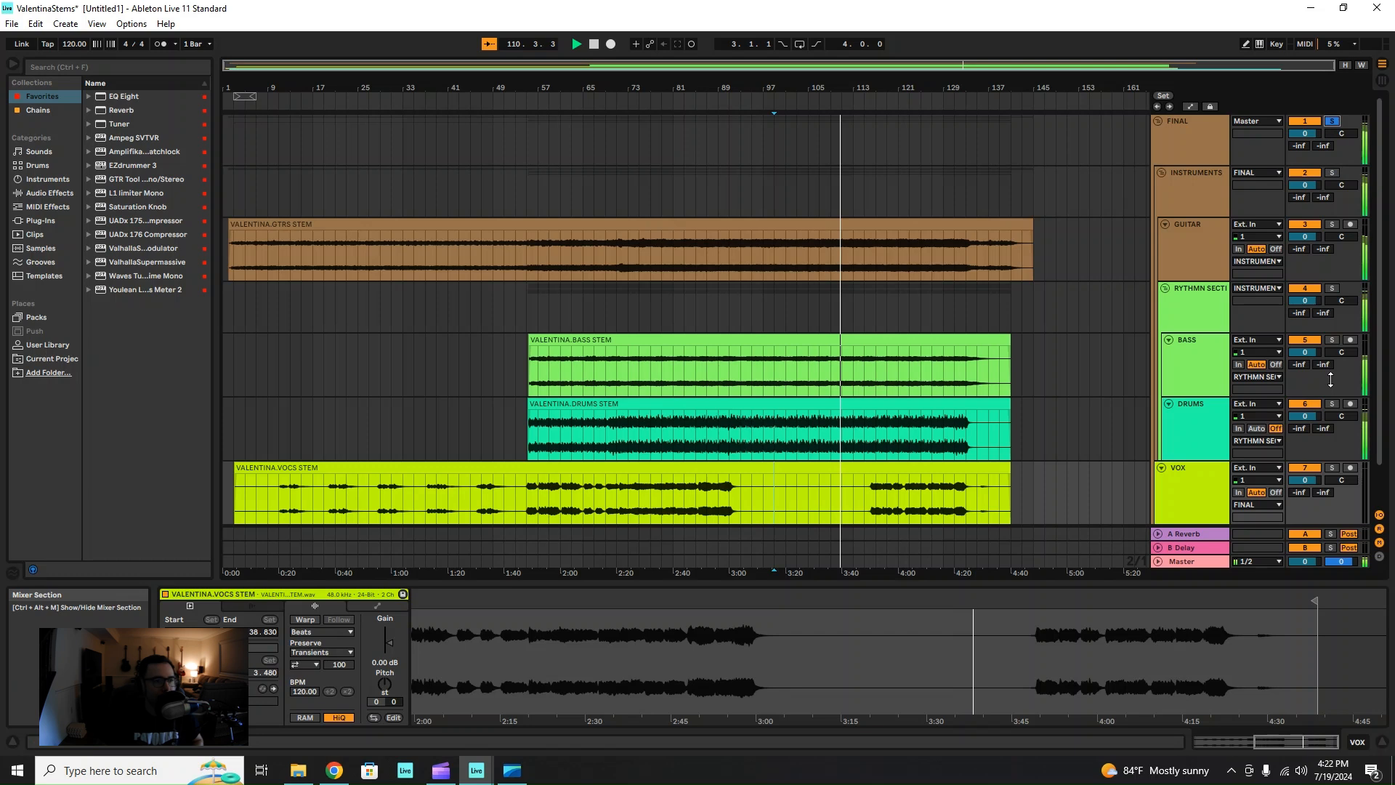
Step: Select the VALENTINA VOCS STEM clip while the arrangement plays to around bar 115
click(623, 504)
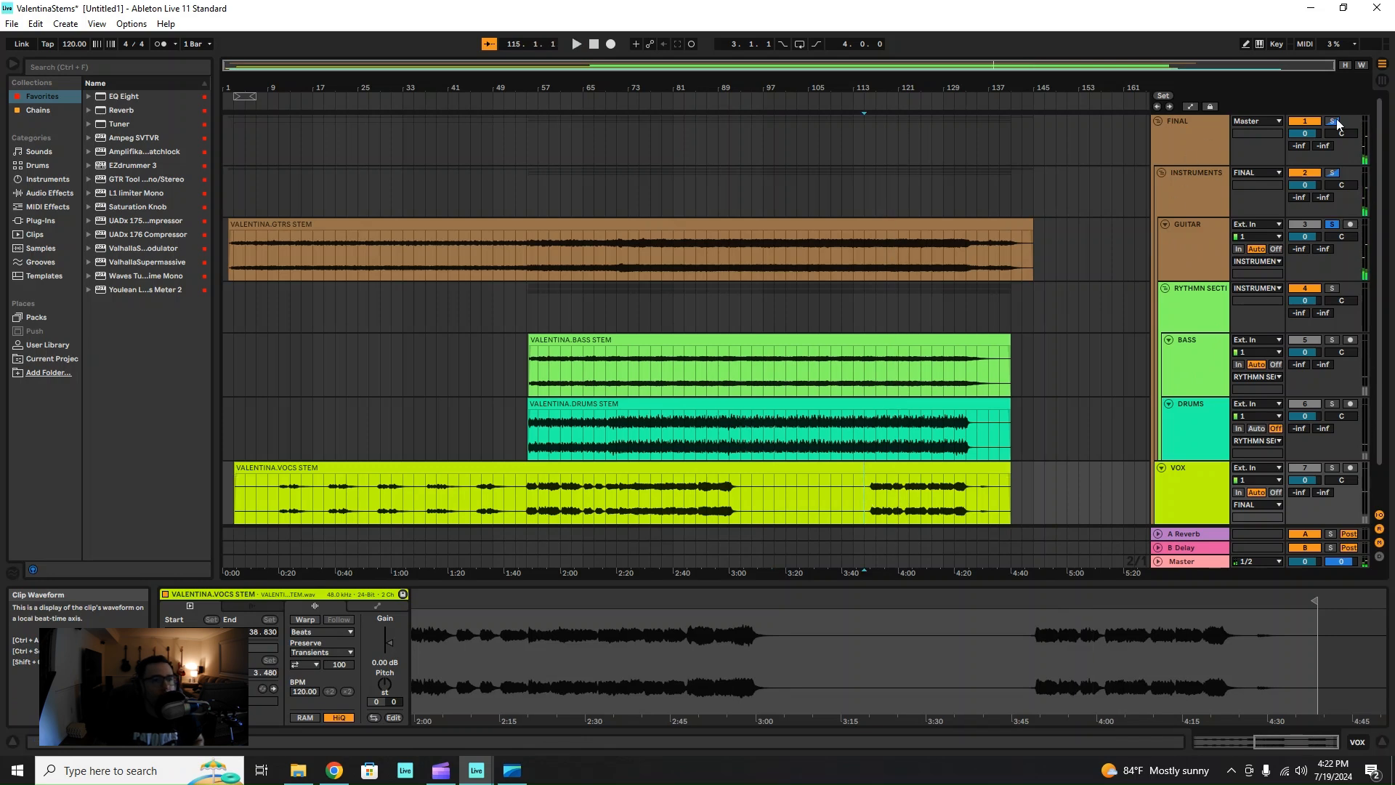
Step: Cancel soloing so all stems are heard together around bar 127
click(1332, 121)
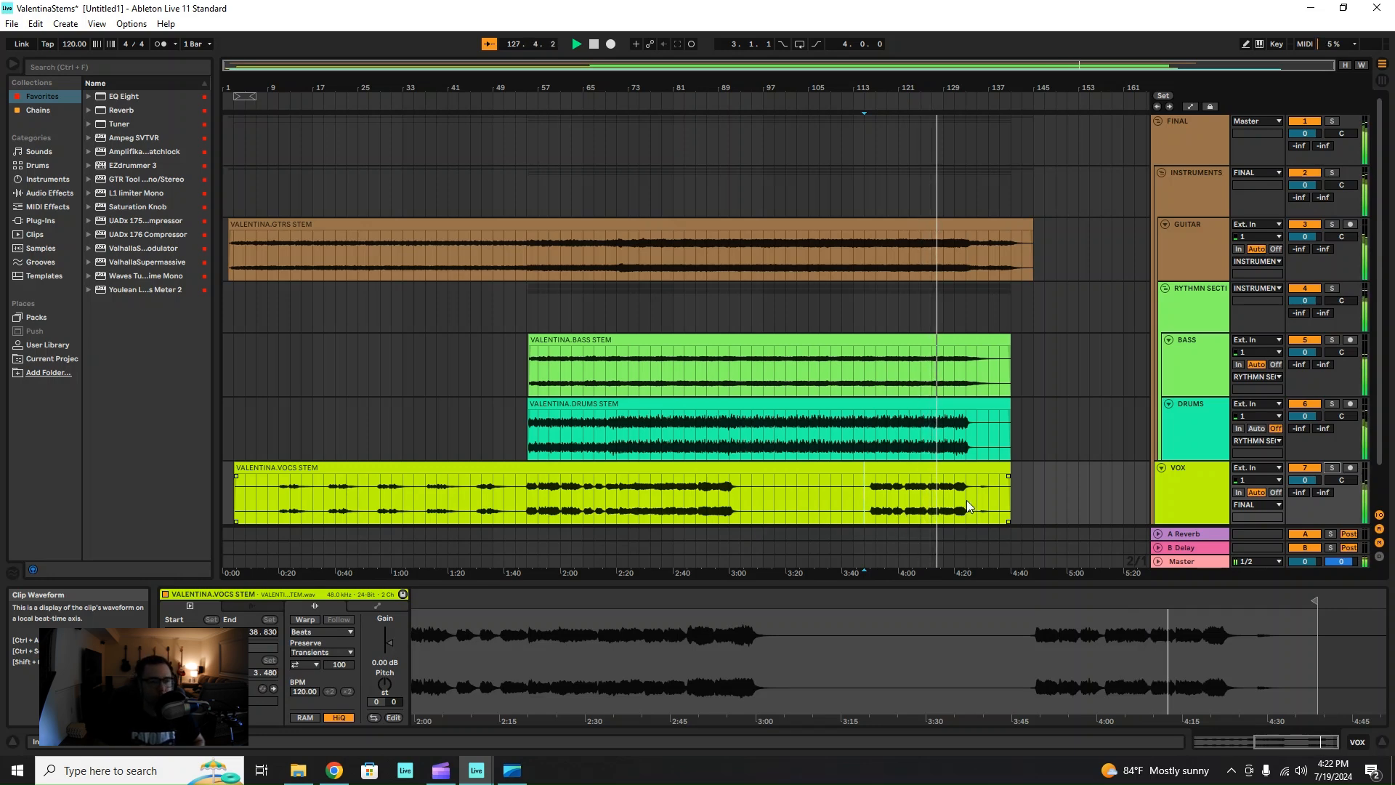
Step: Jump playback into the vocal clip near 4:10 and let it play to the clips' end
click(1332, 468)
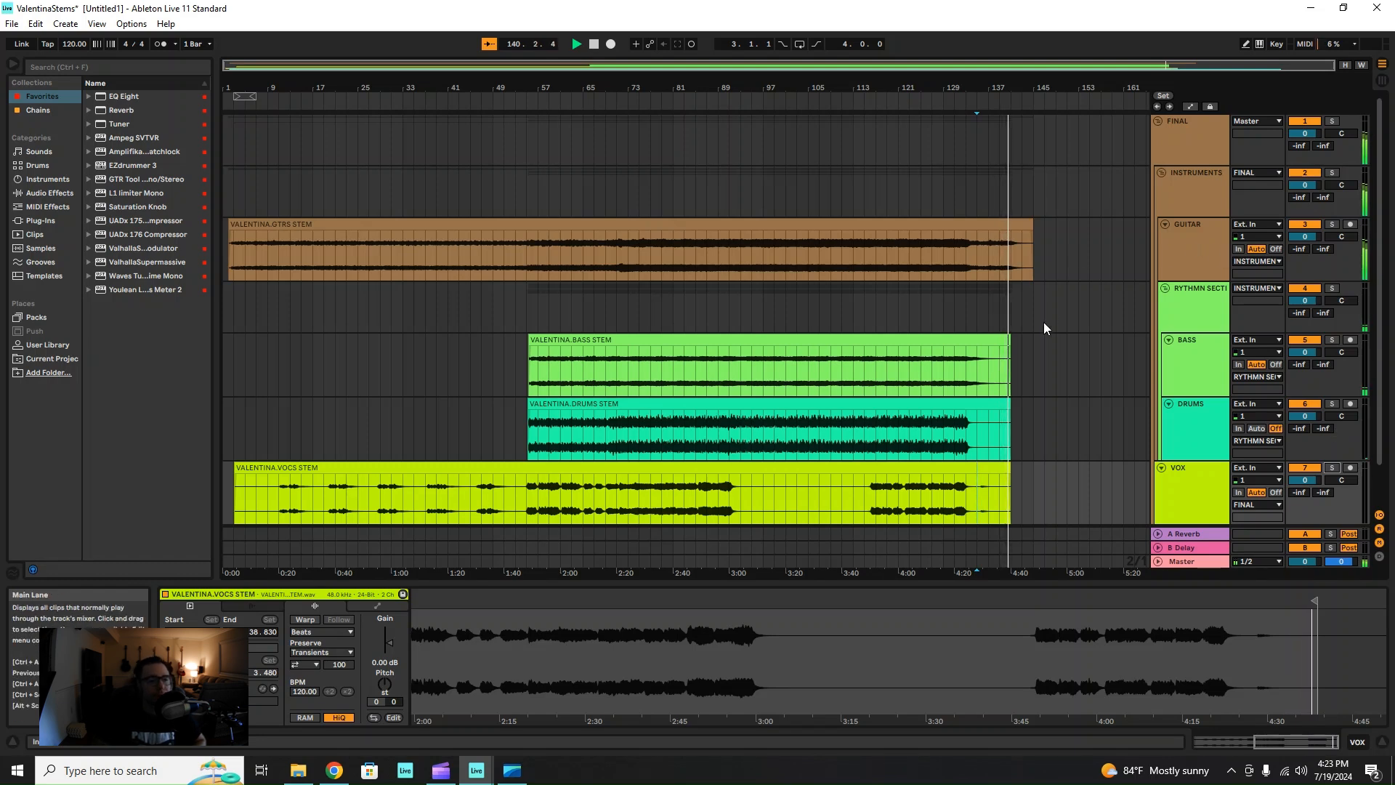
click(800, 427)
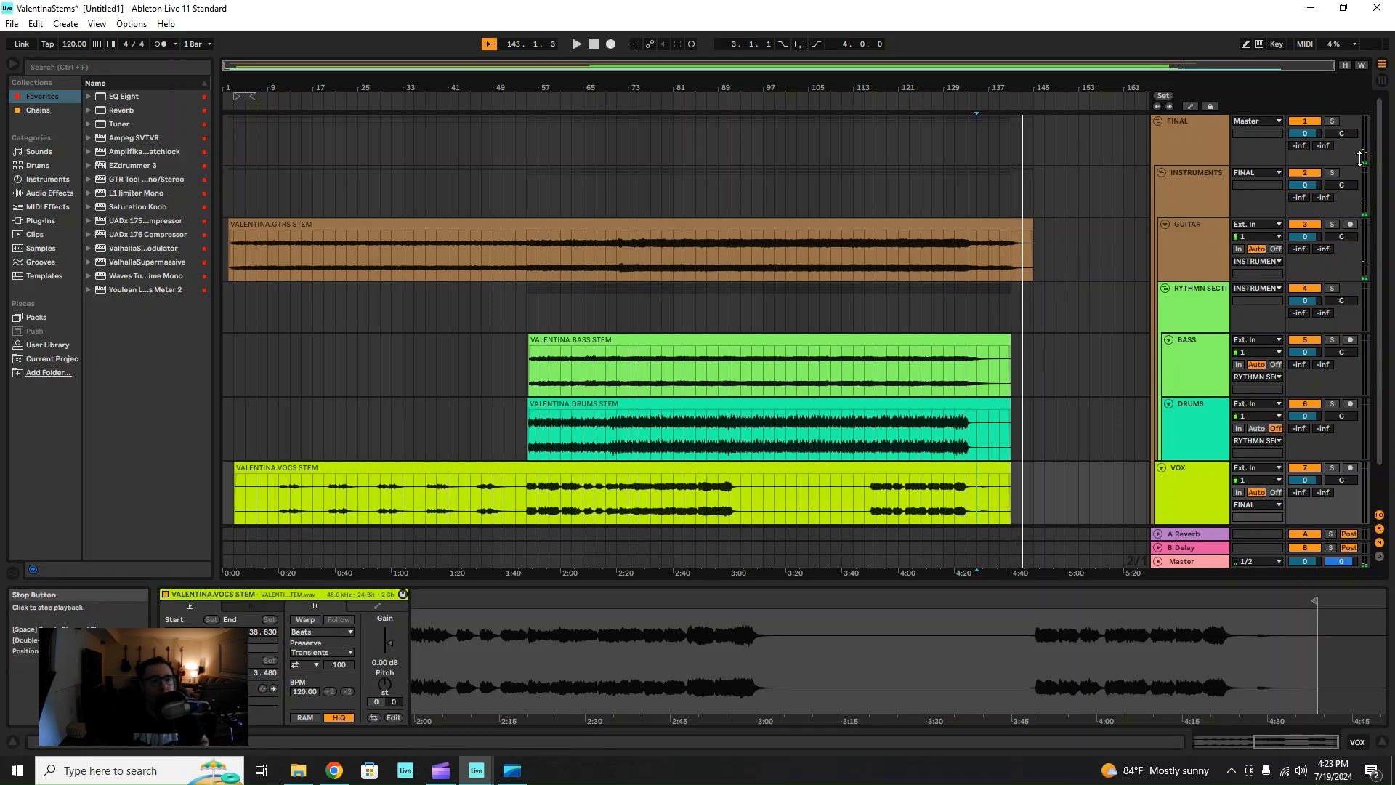
mouse_move(1165, 128)
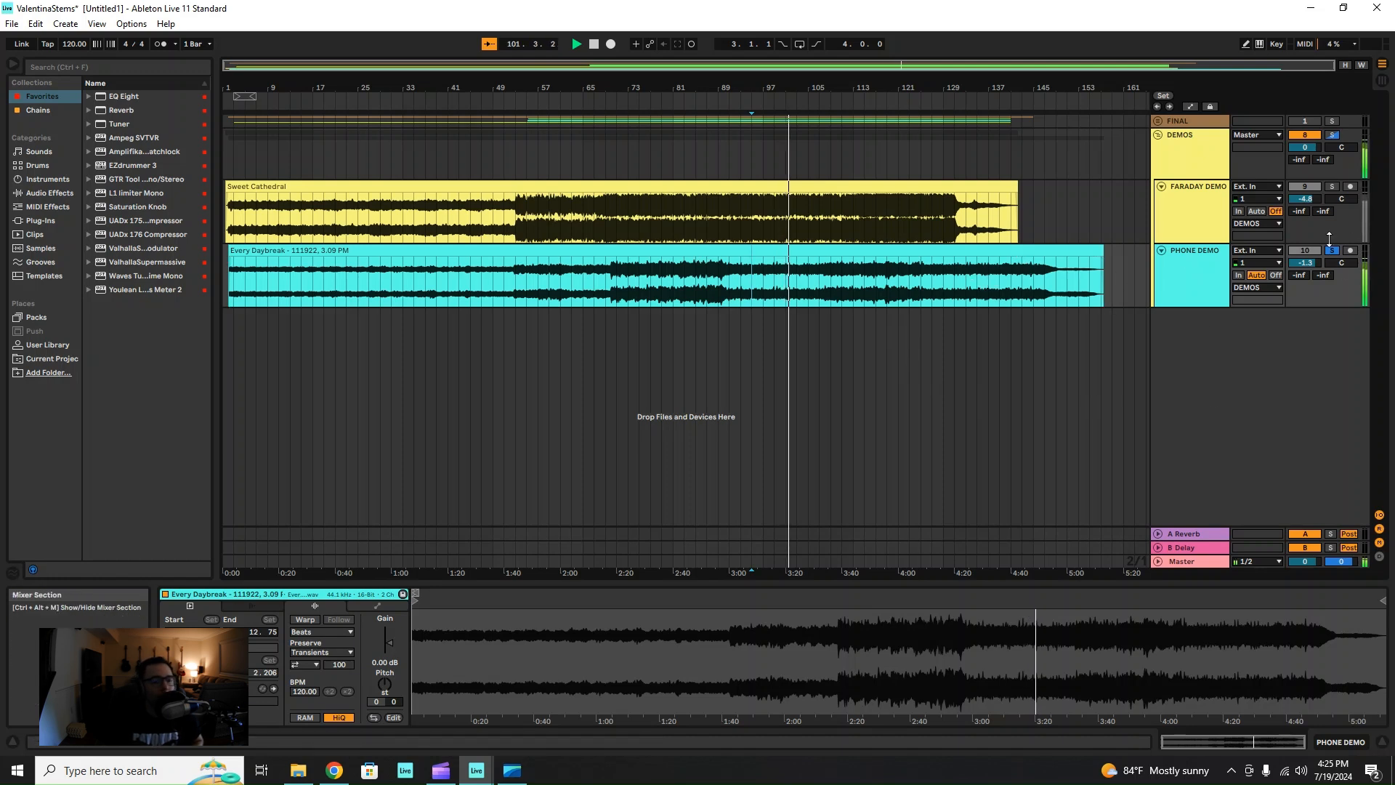
Step: Solo the FARADAY DEMO track in the DEMOS group
click(1332, 187)
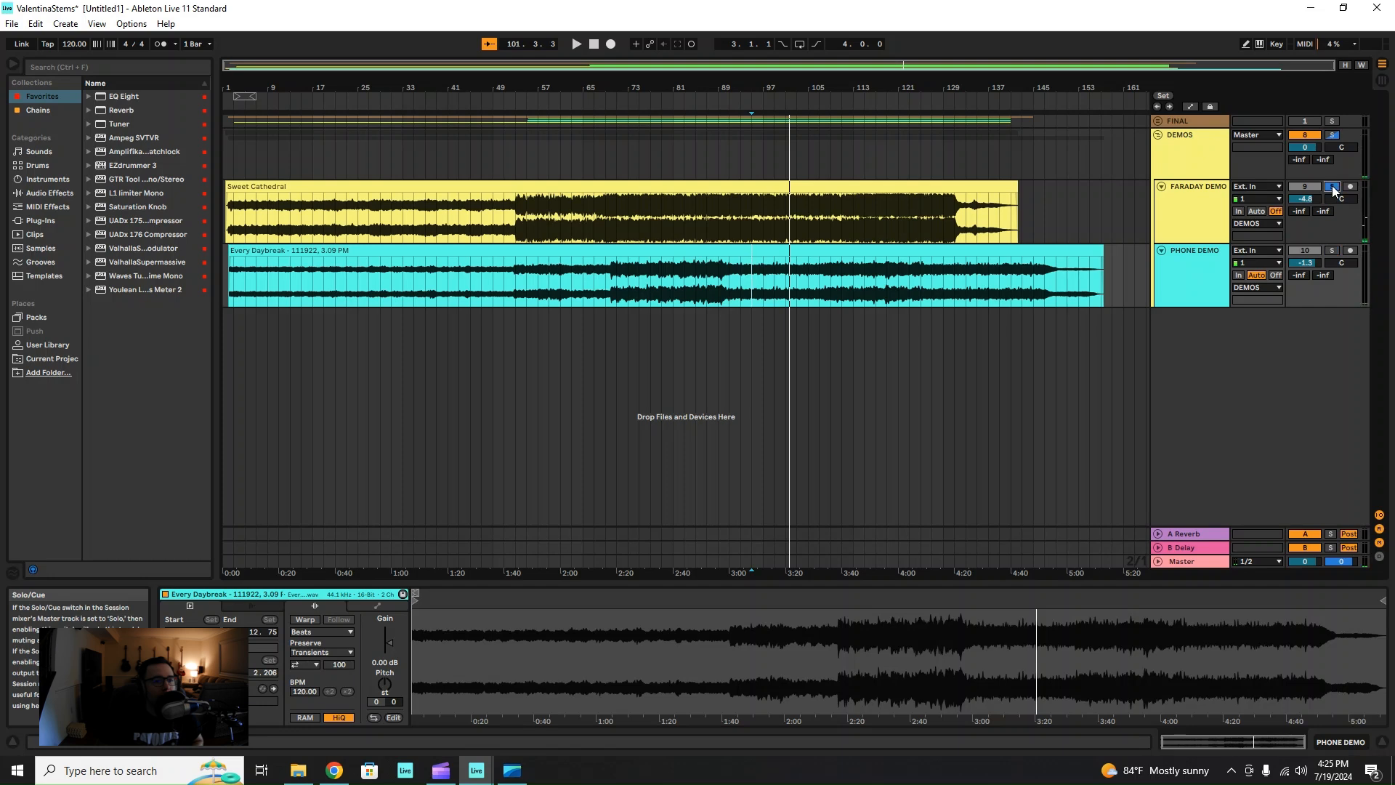